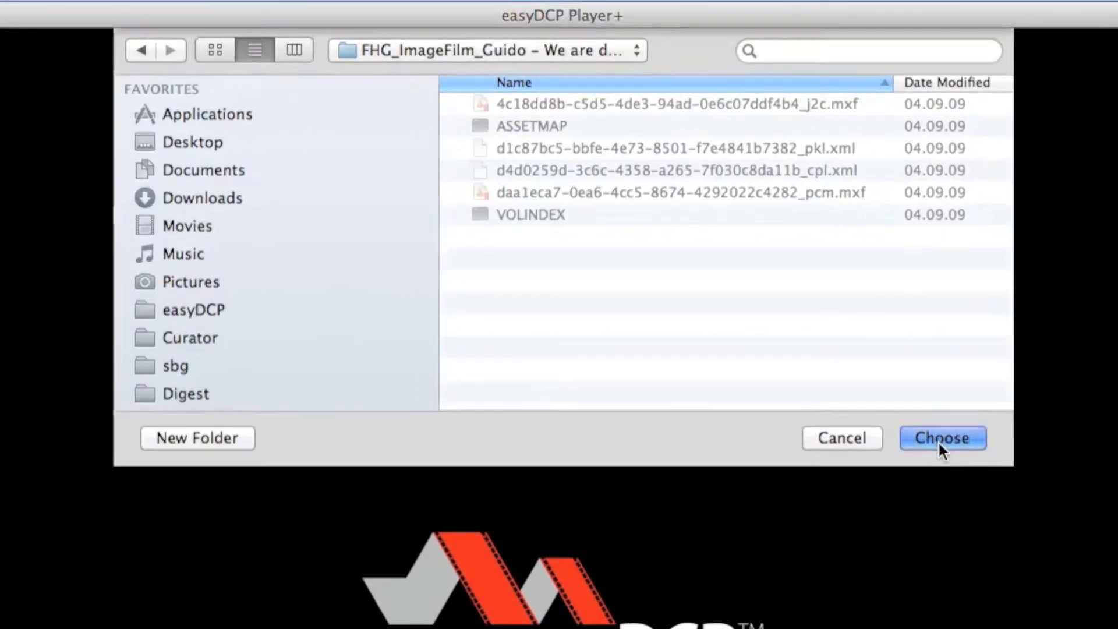
Load the DCP folder and select its iis_digital_cinema composition for playback.
click(941, 438)
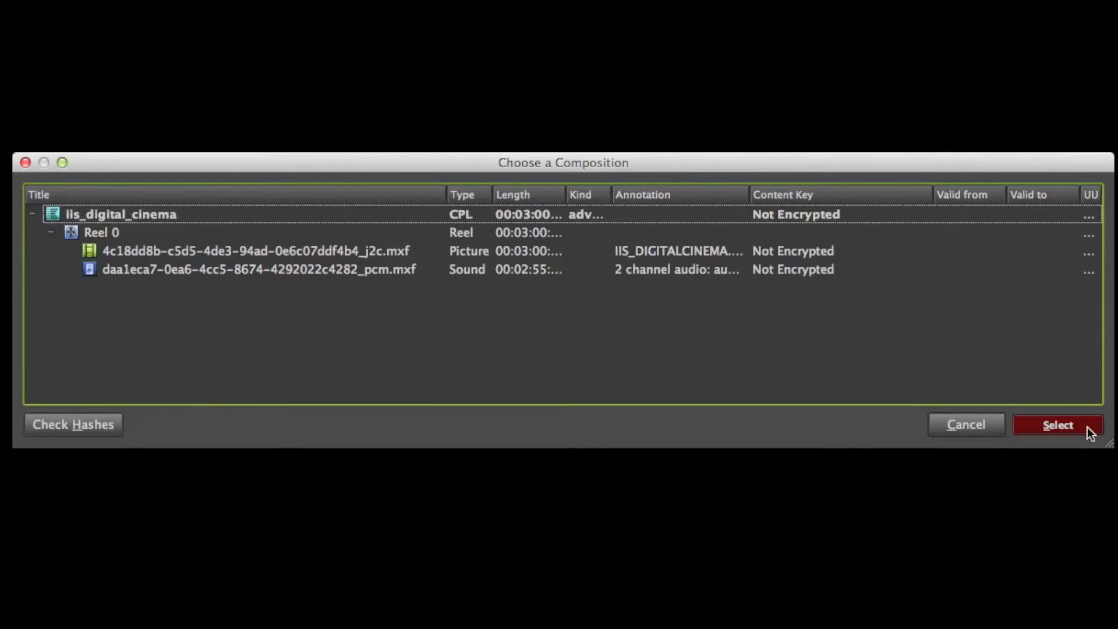
click(1058, 424)
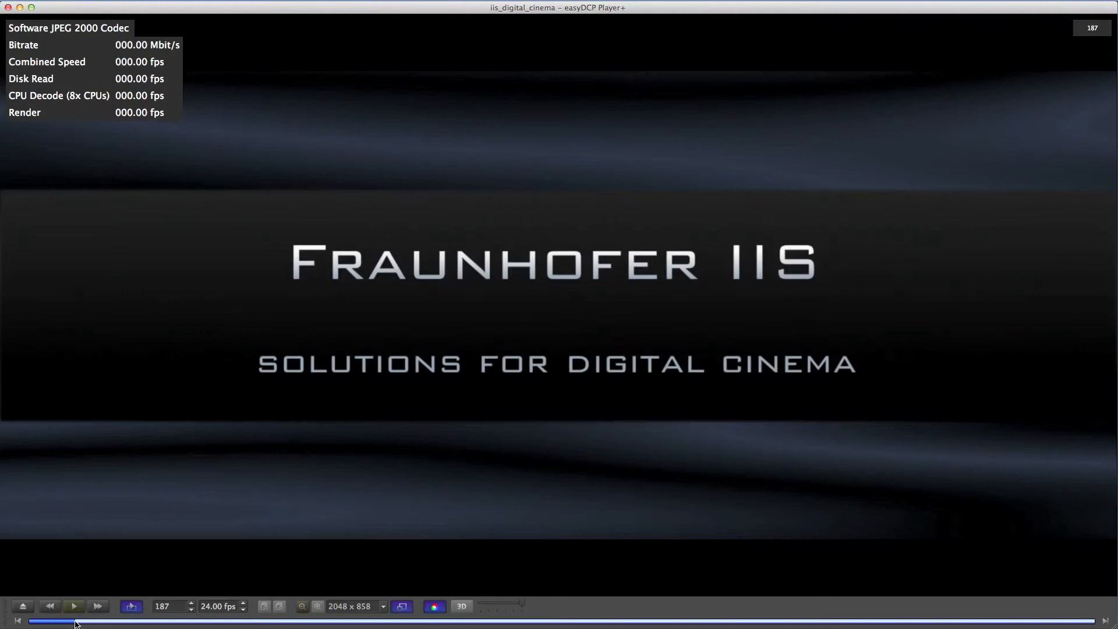
mouse_move(530, 580)
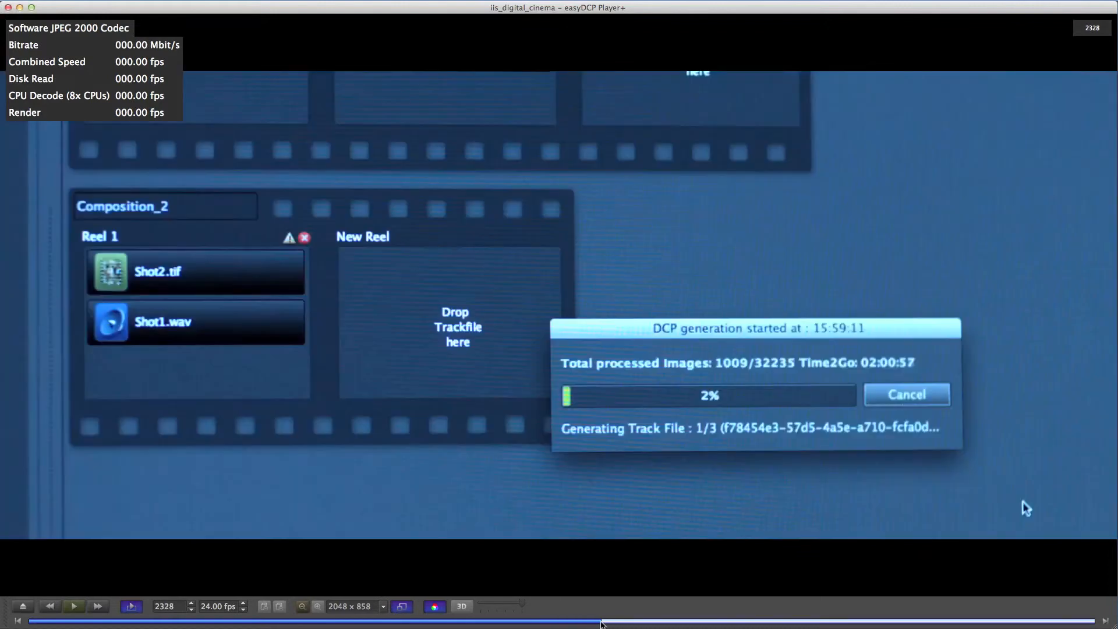
mouse_move(404, 91)
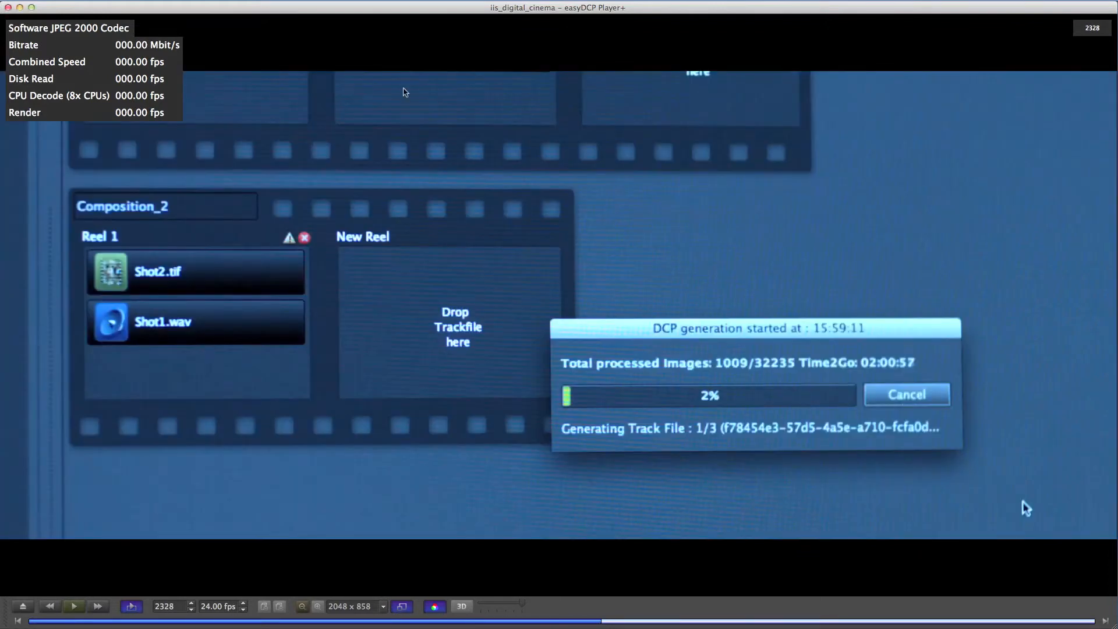
Show the player's context menu of commands over the video image.
right_click(405, 91)
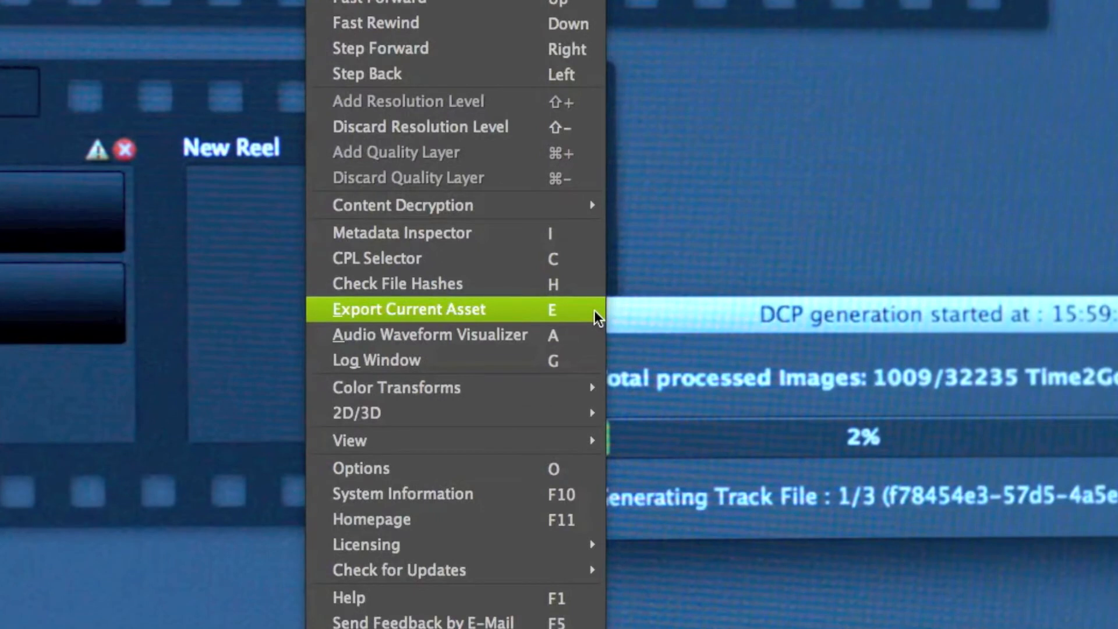
Start Export Current Asset and browse to the easyDCP Player folder on the Desktop.
click(408, 308)
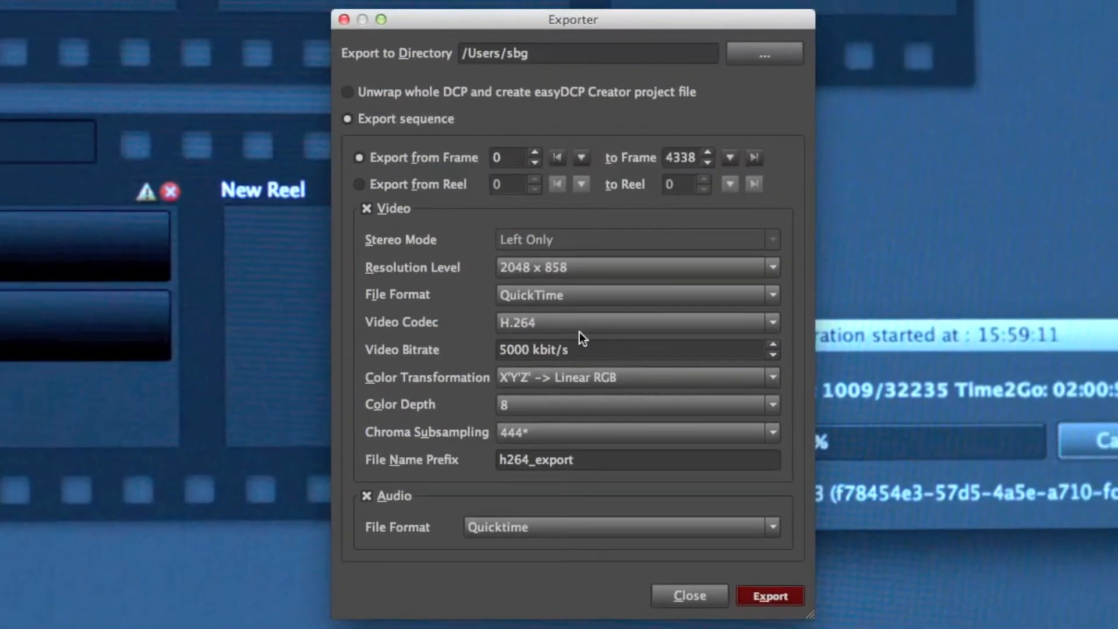
click(635, 267)
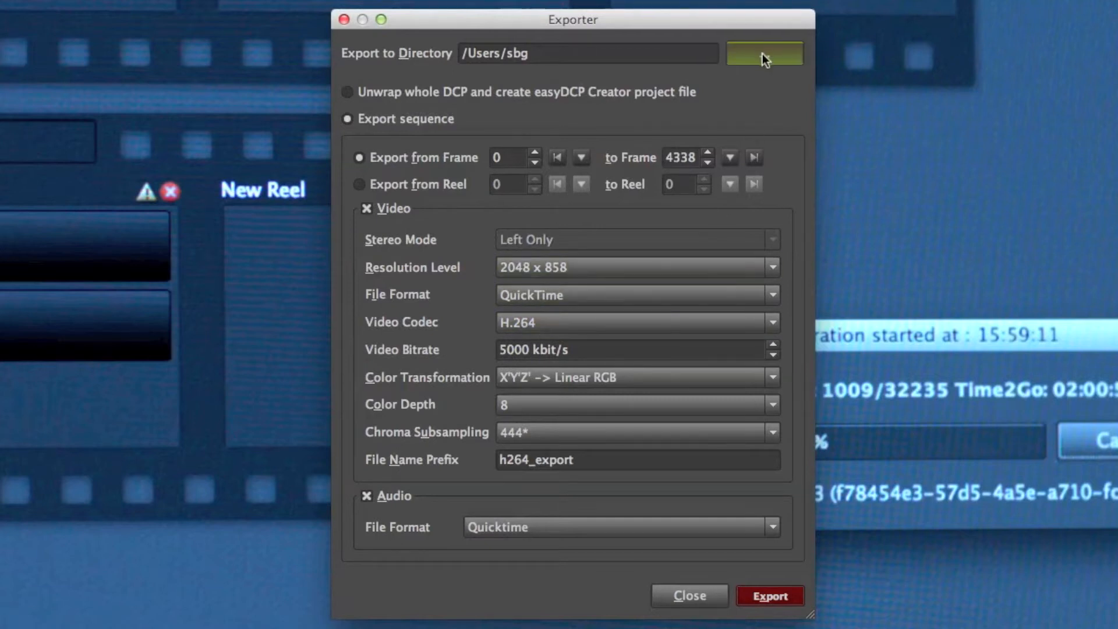
click(764, 52)
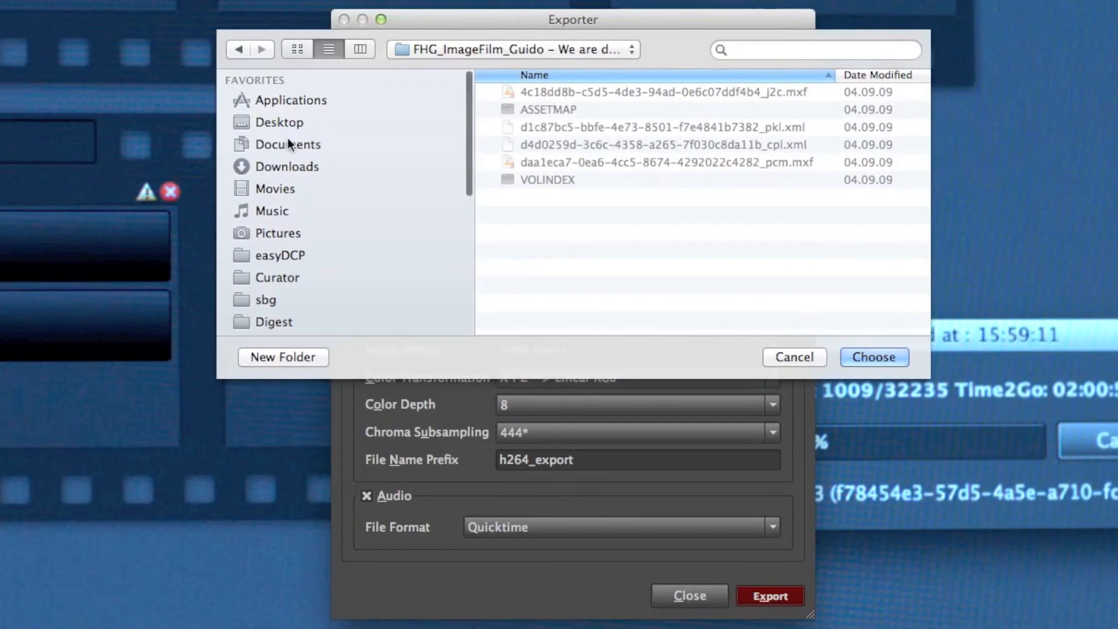
click(278, 123)
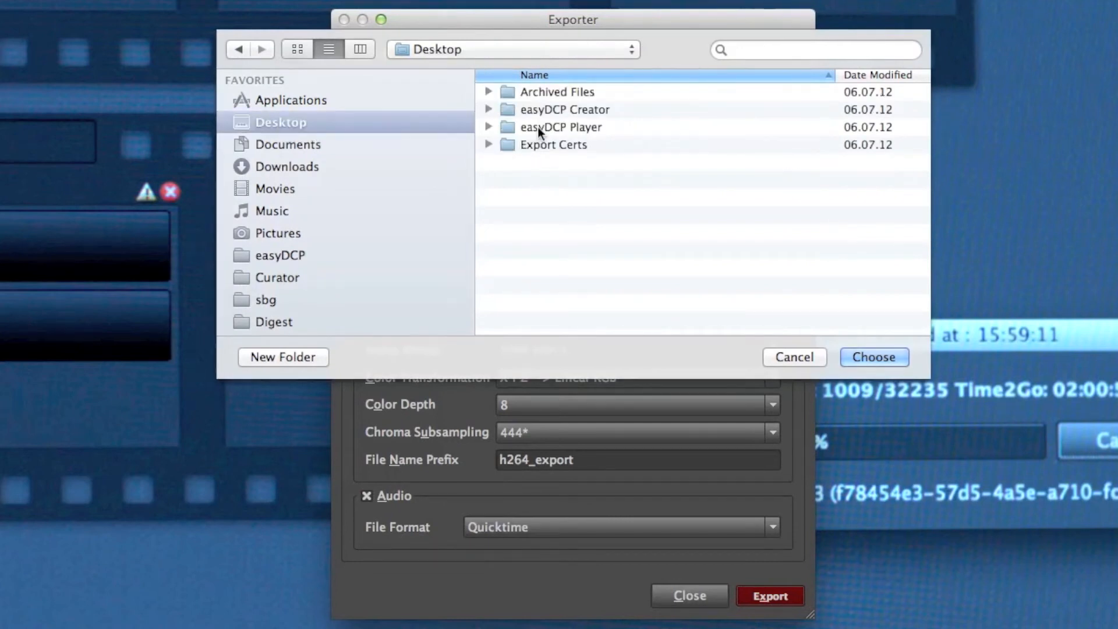
double_click(561, 127)
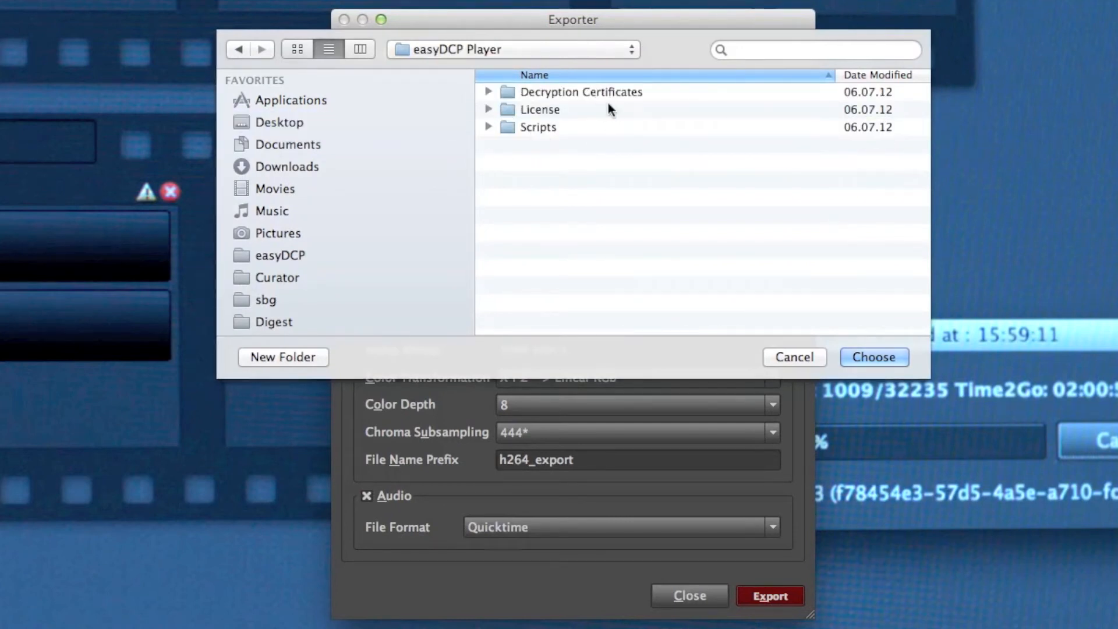
Create a Content Export folder there and choose it as the export destination.
click(282, 358)
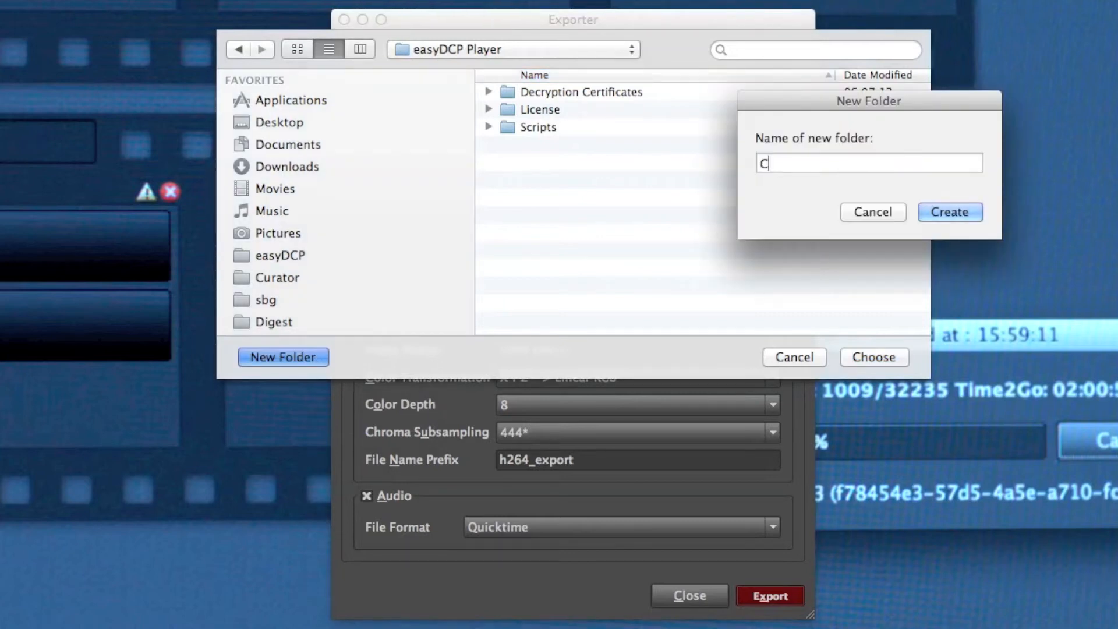
text(ontent Export)
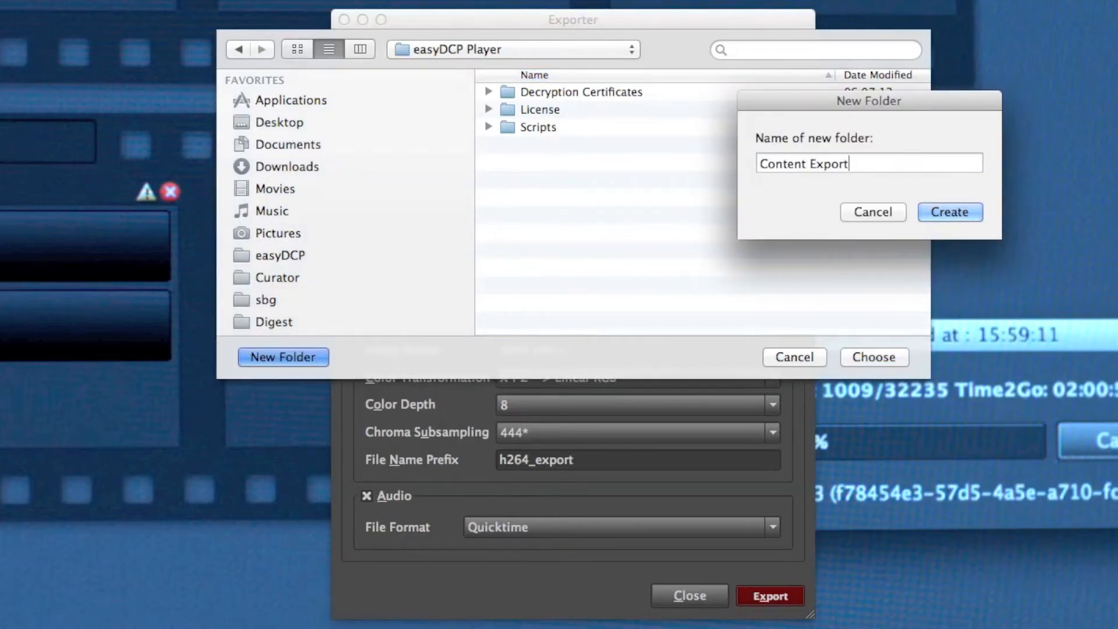
click(950, 212)
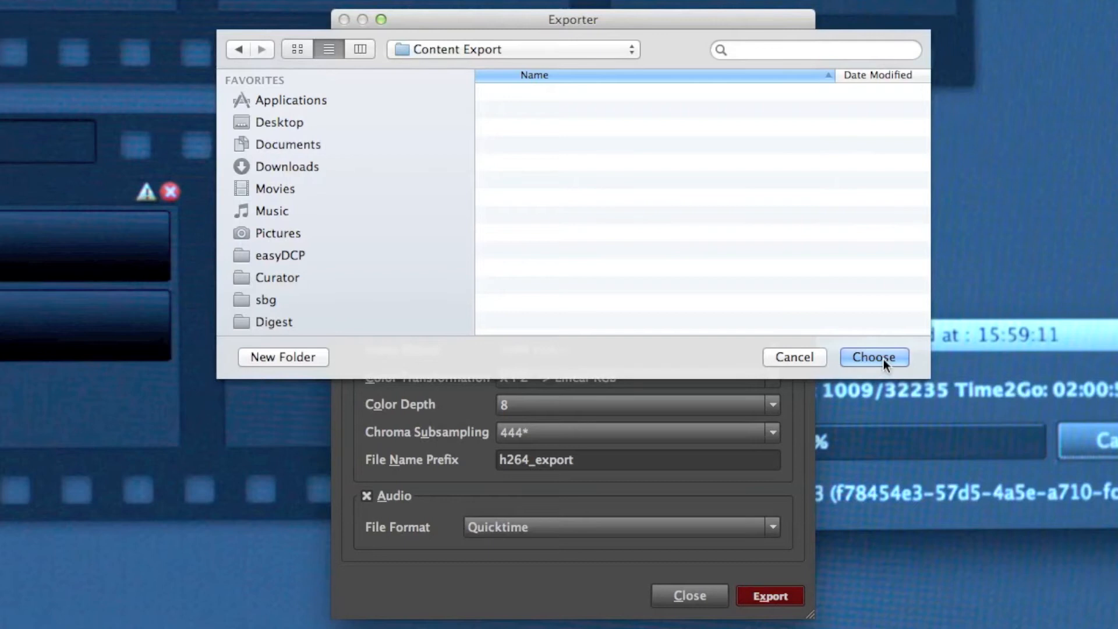
click(873, 358)
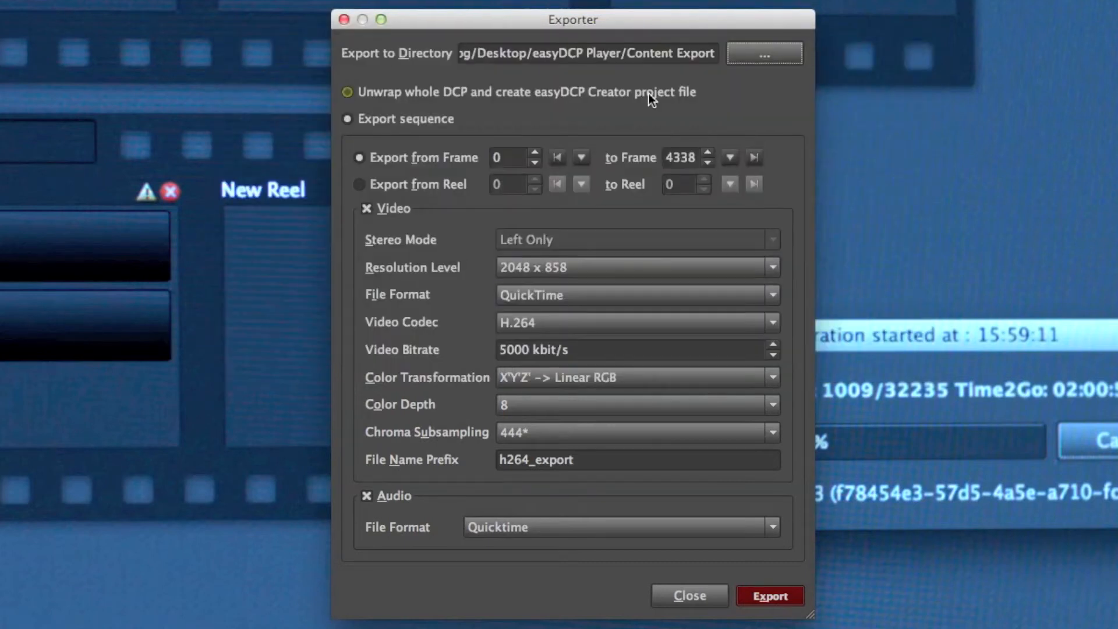
mouse_move(513, 98)
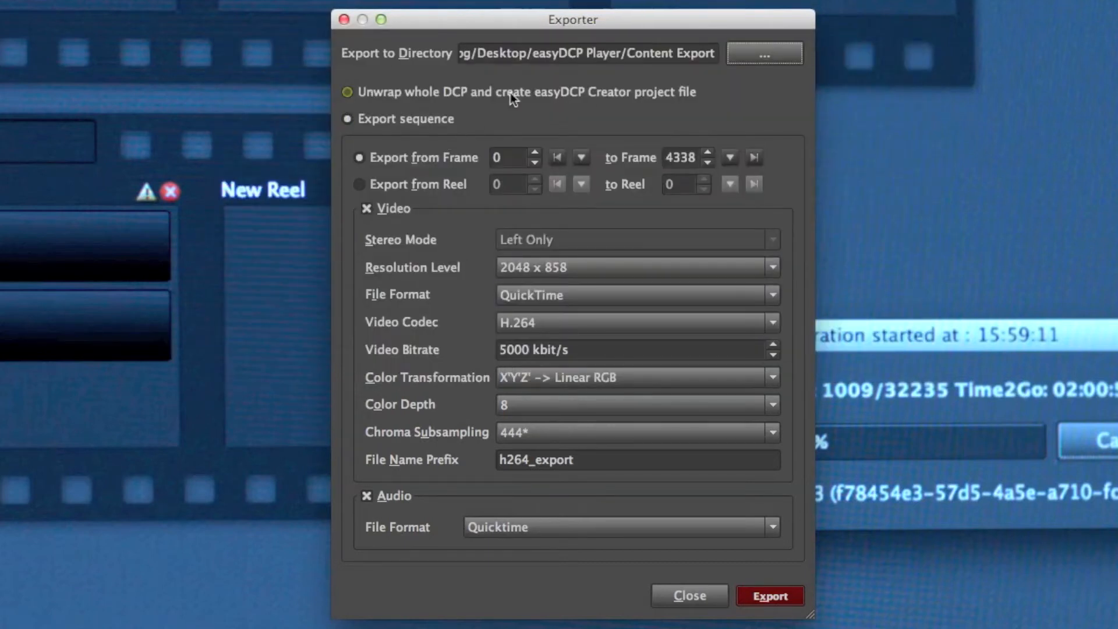
mouse_move(656, 100)
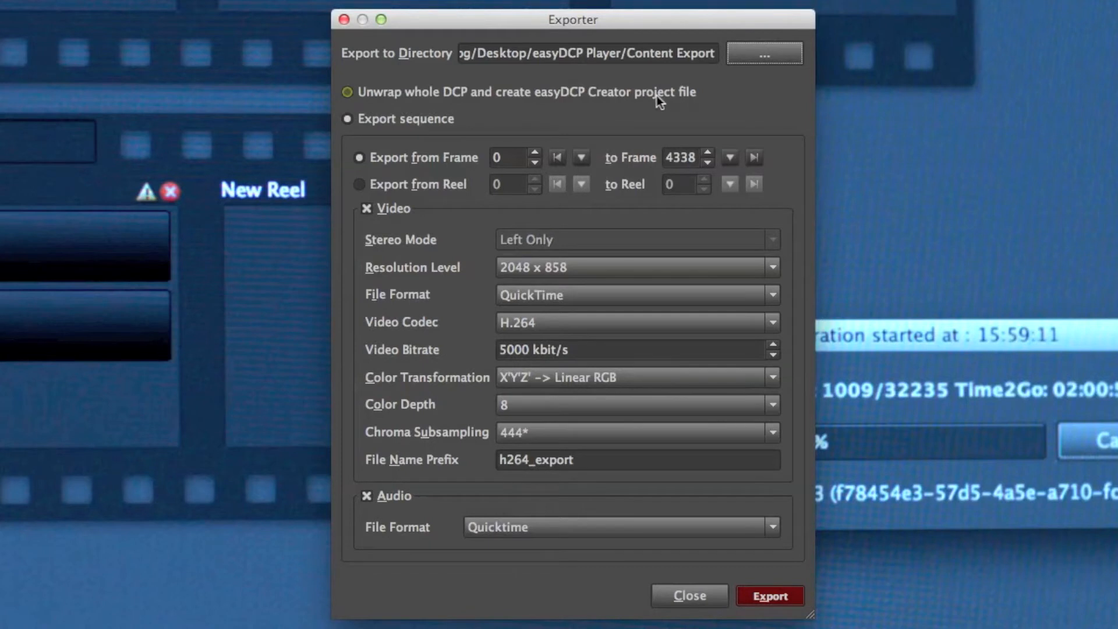
mouse_move(656, 101)
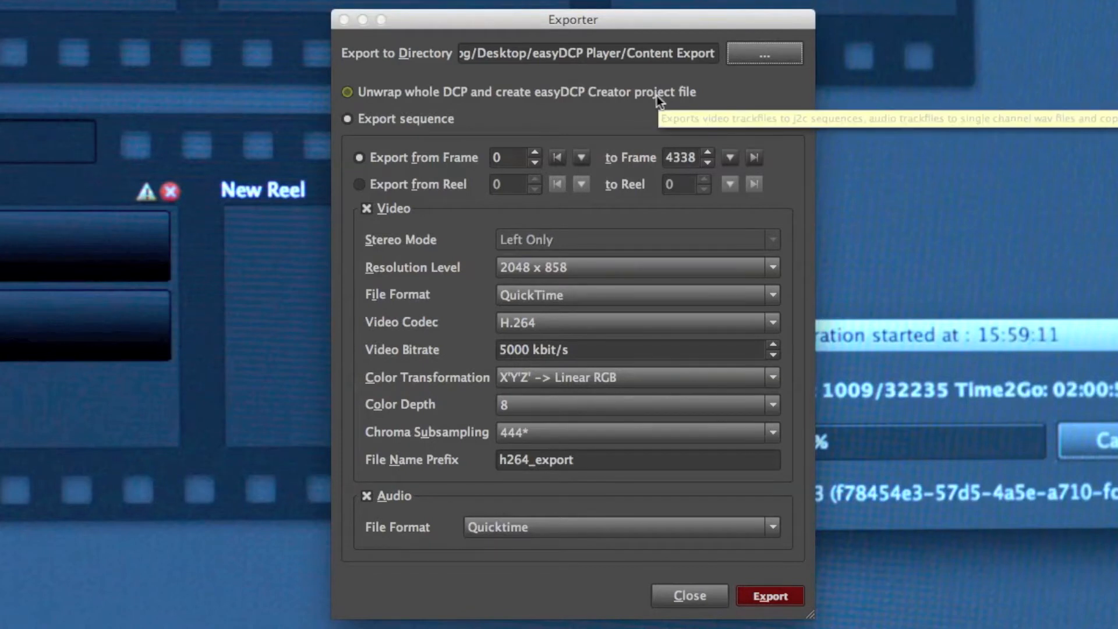
Set the export's last frame to 1000 and switch off the video portion.
click(347, 119)
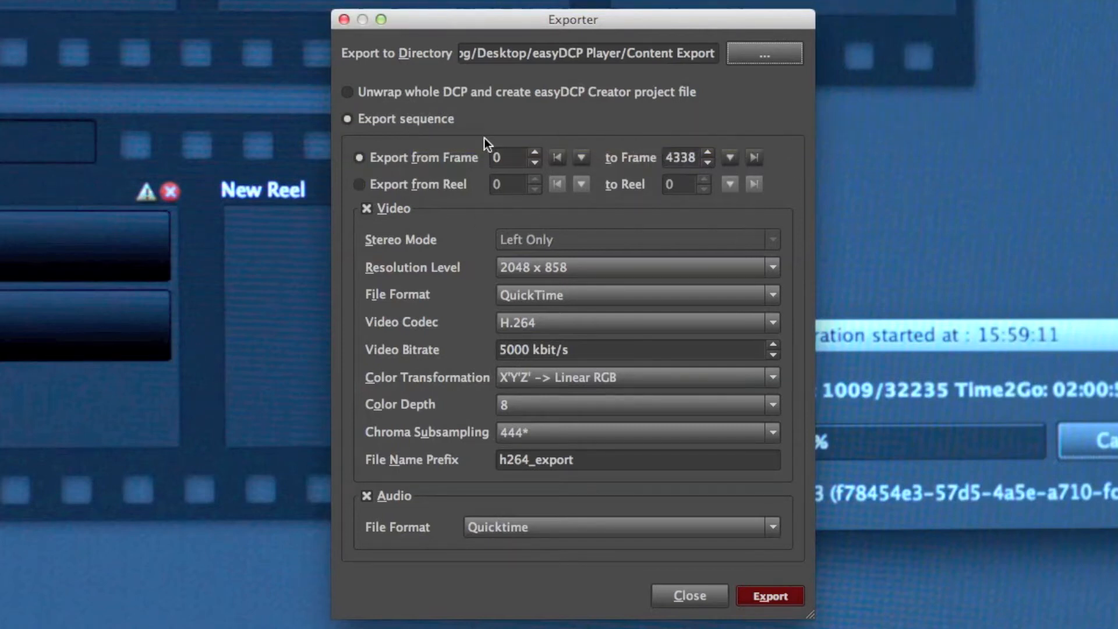
mouse_move(706, 147)
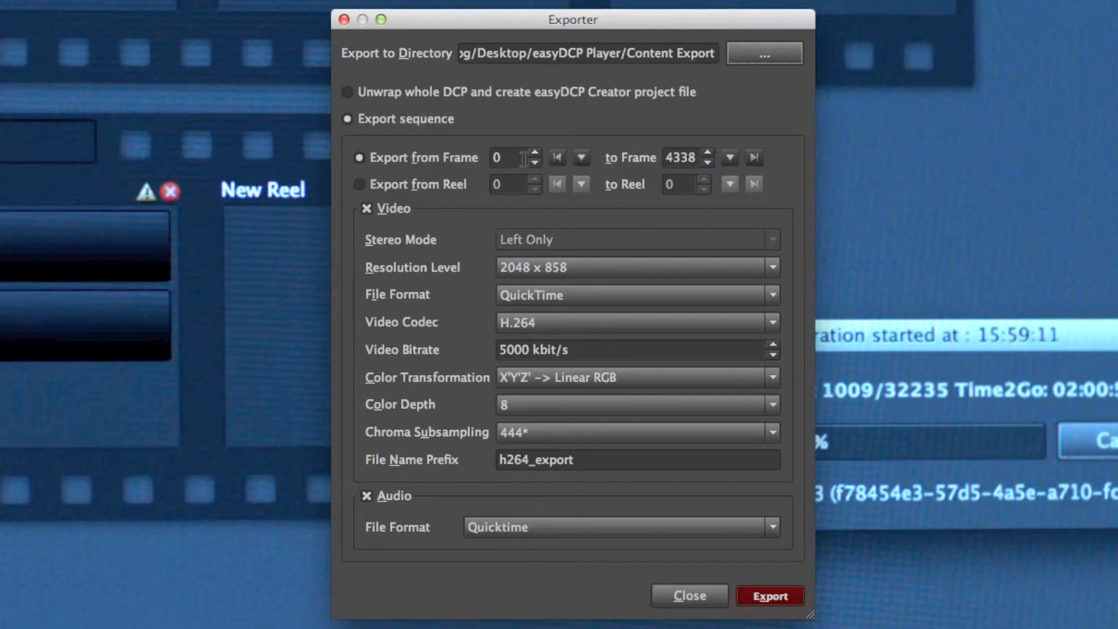
click(681, 158)
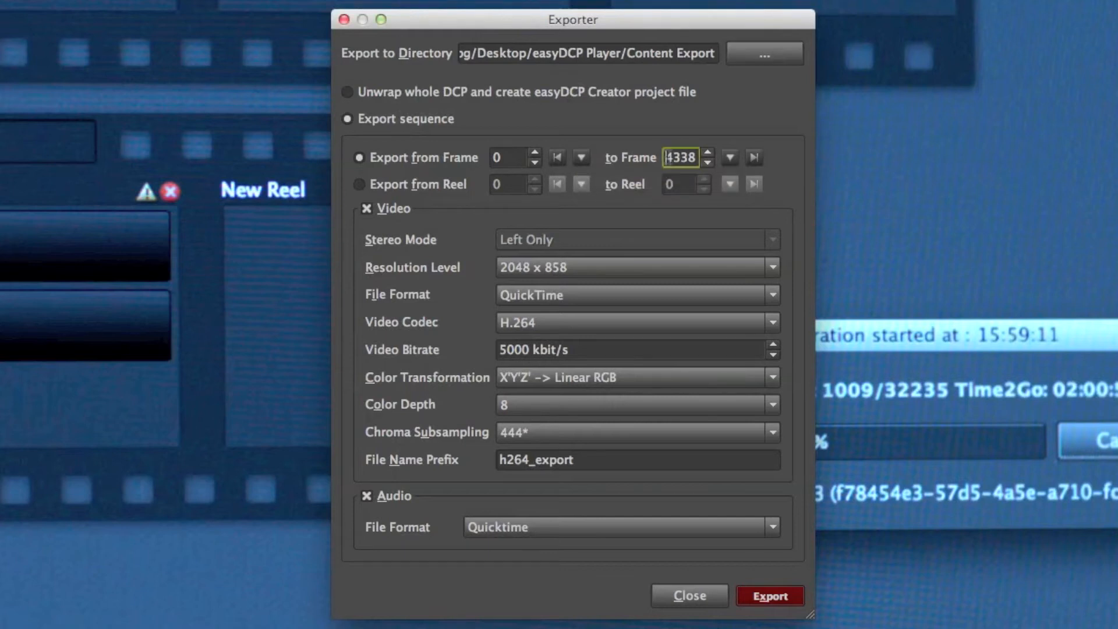
text(10)
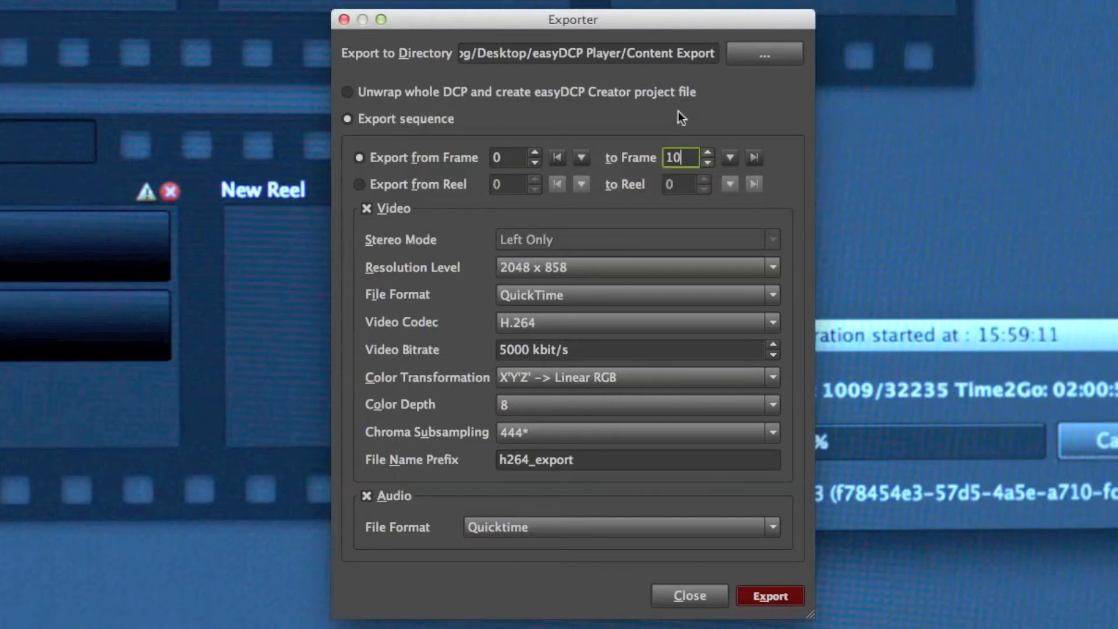
text(1000)
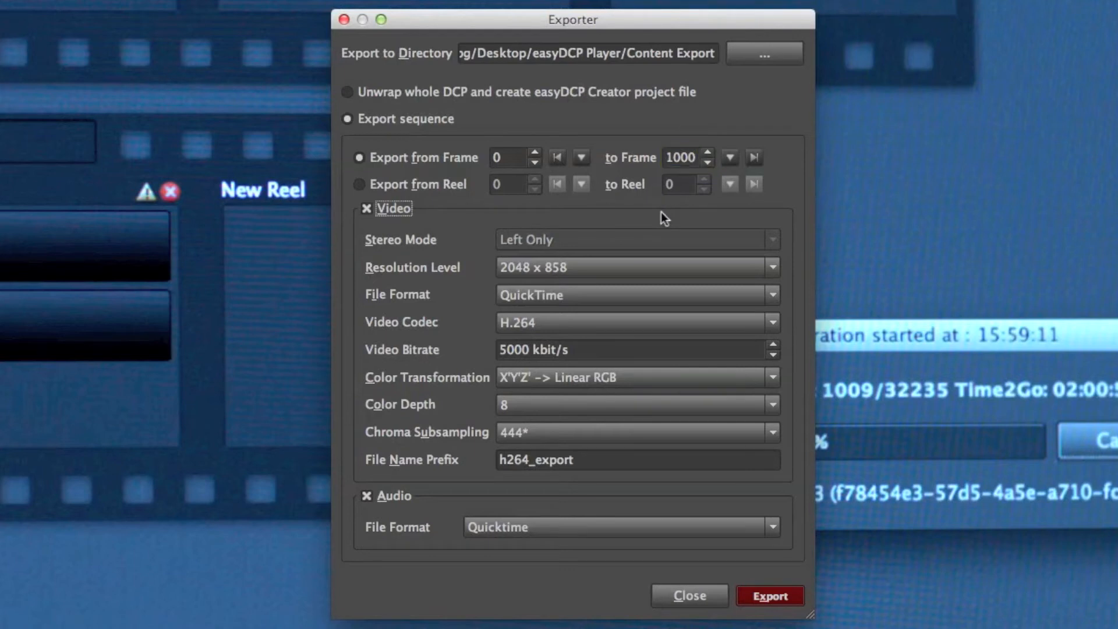
click(367, 209)
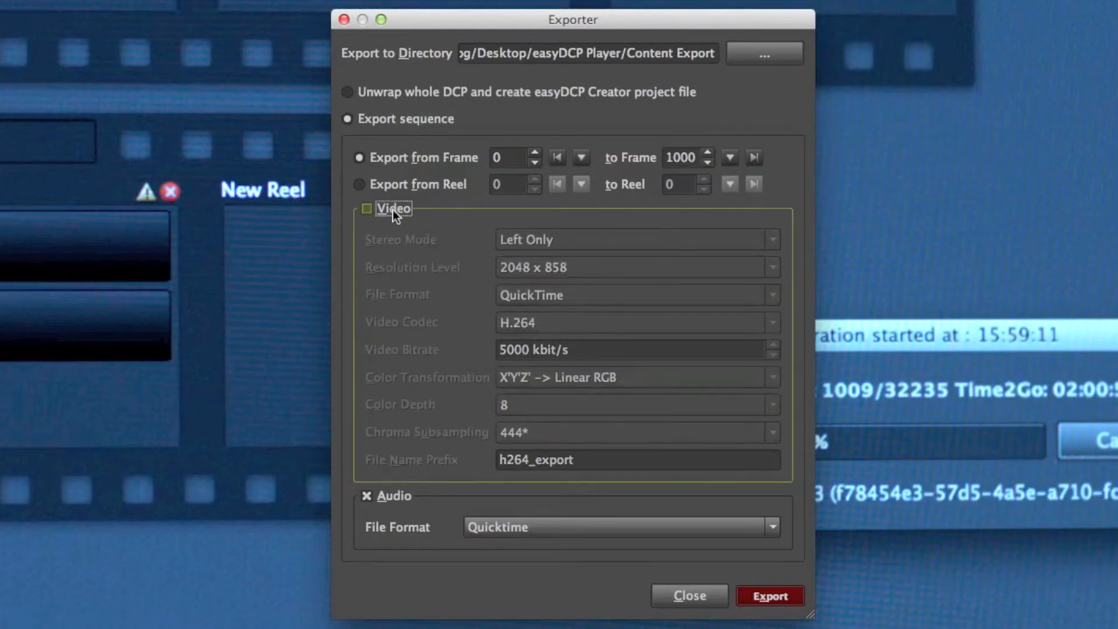
click(367, 209)
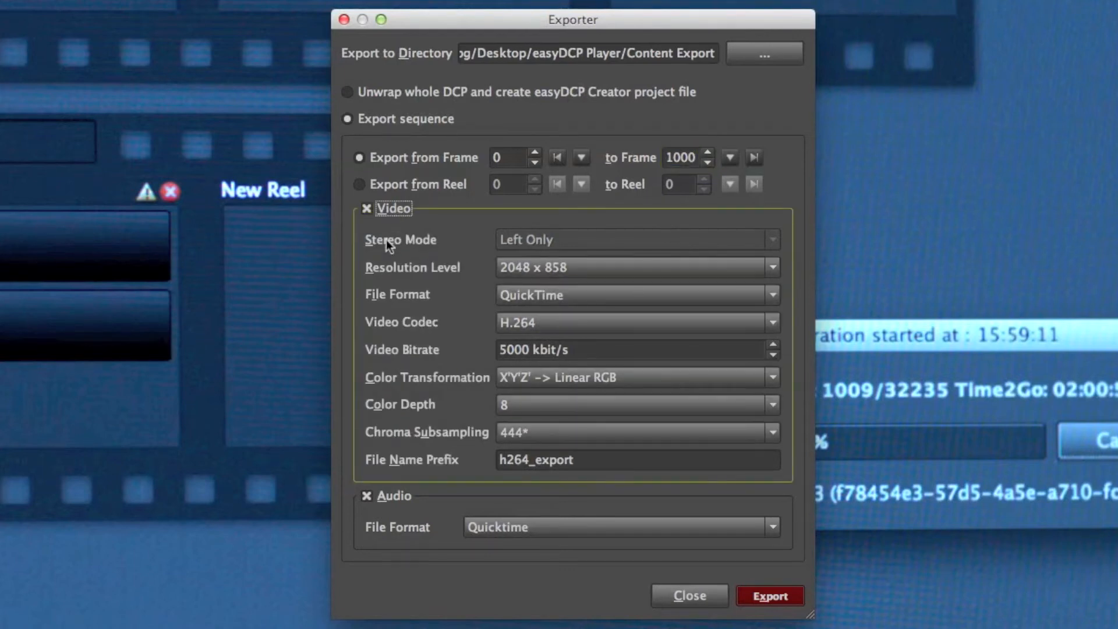
click(771, 268)
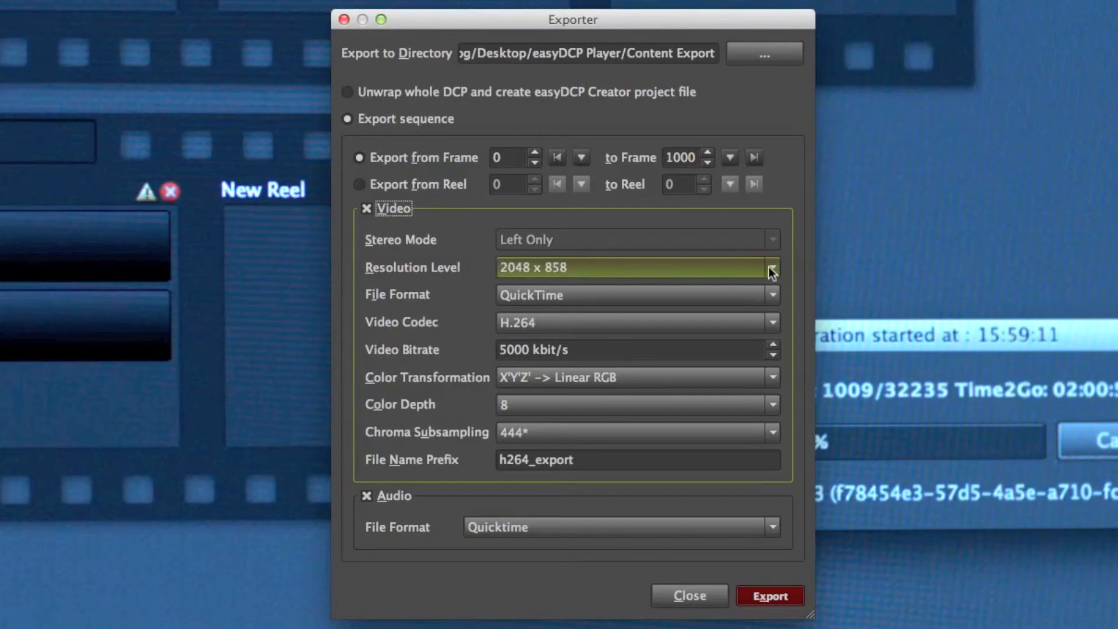
click(771, 268)
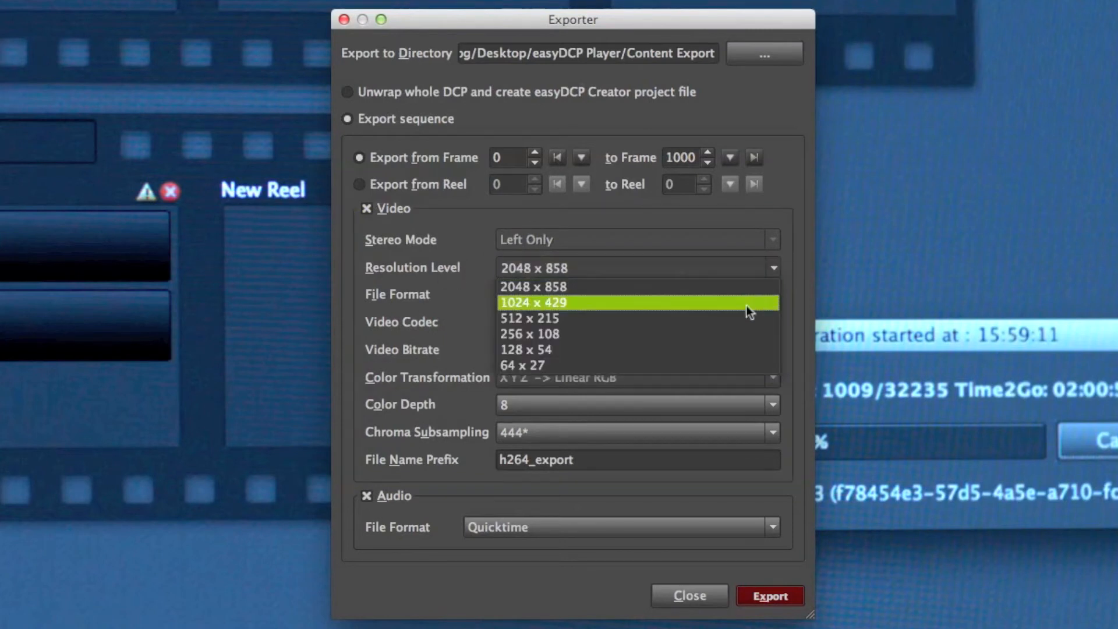
mouse_move(730, 349)
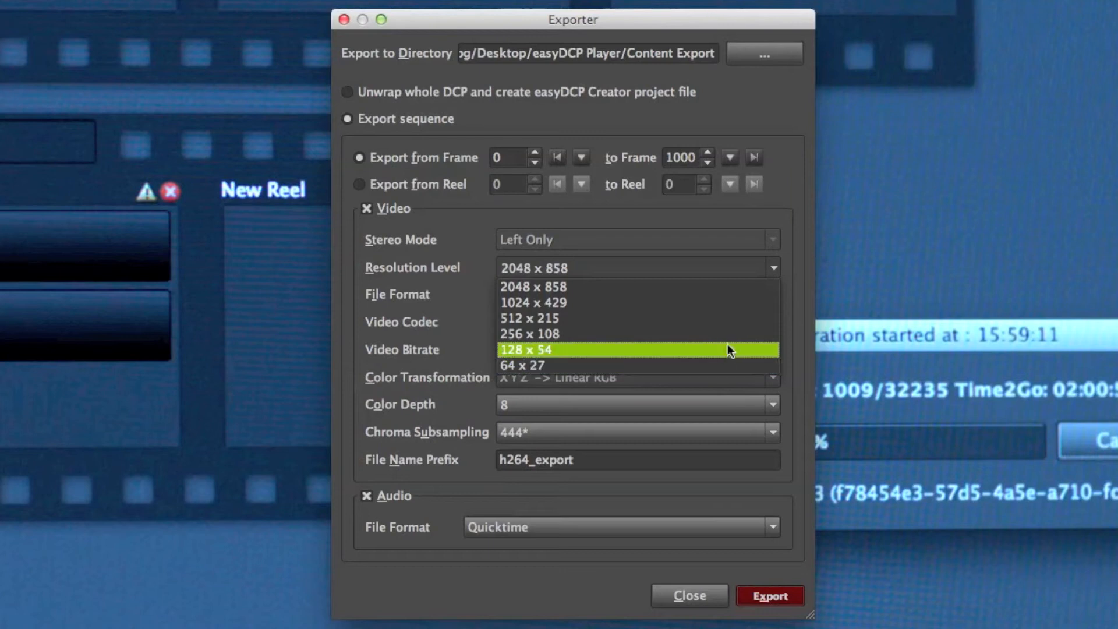
mouse_move(770, 269)
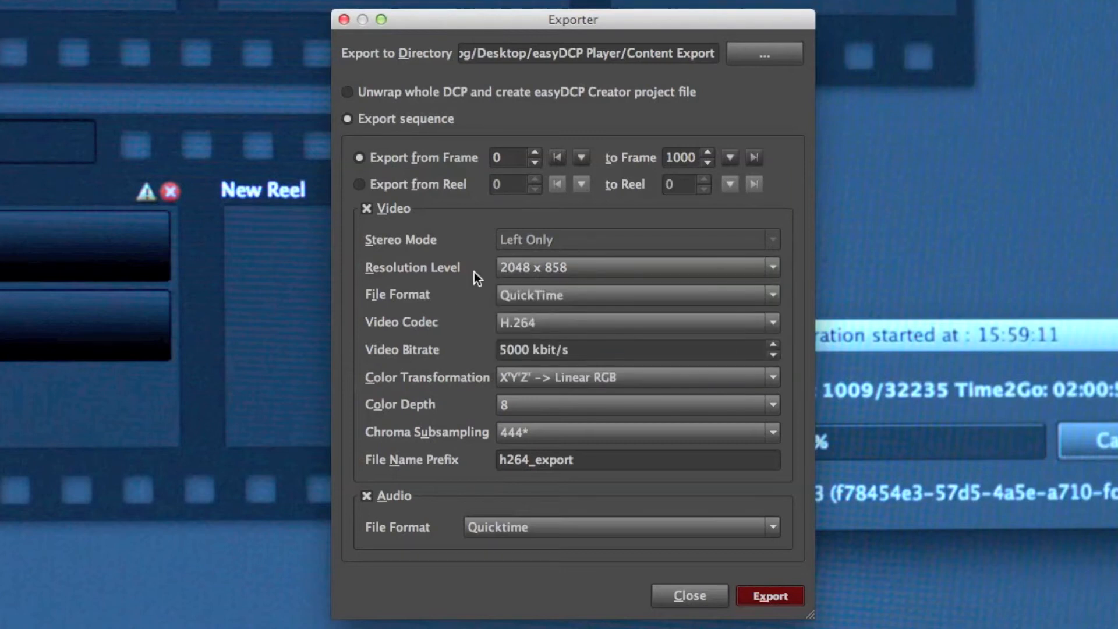
click(771, 295)
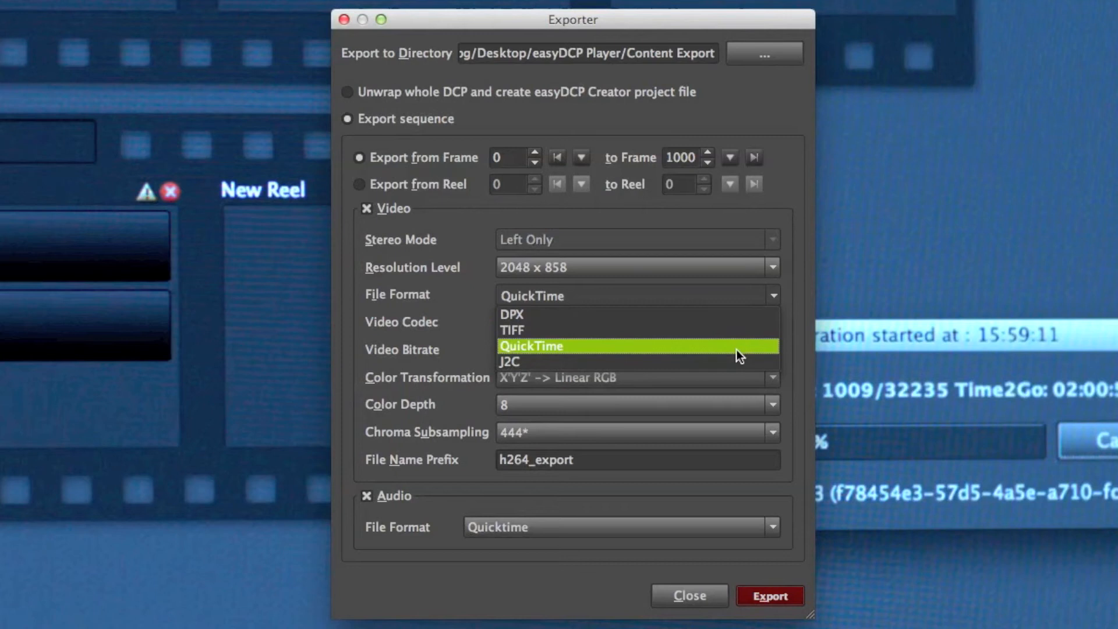
mouse_move(739, 363)
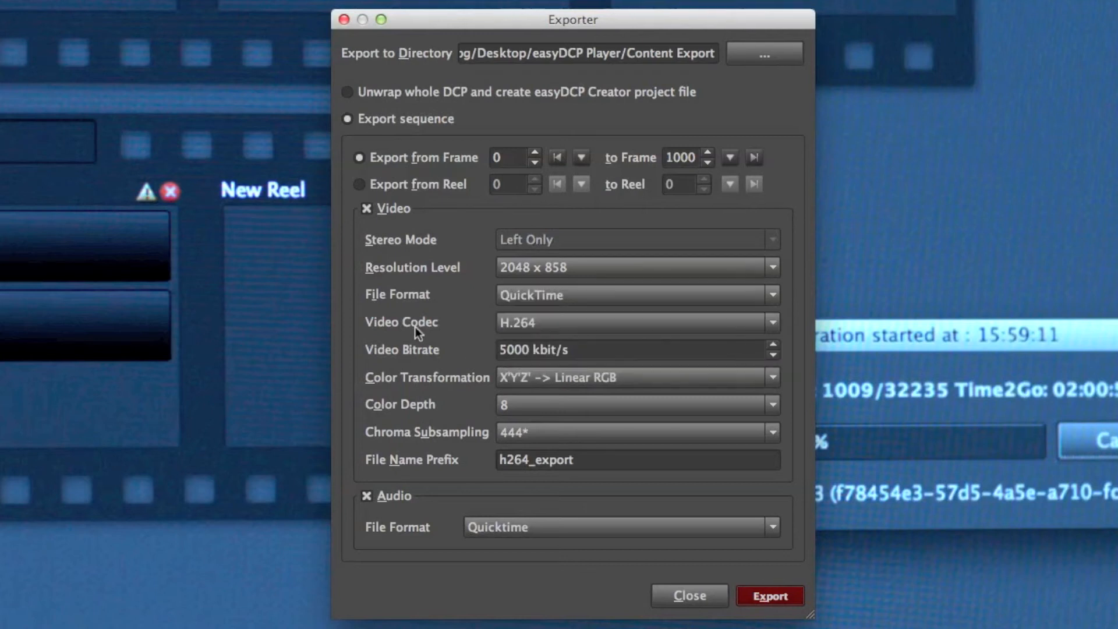
click(771, 322)
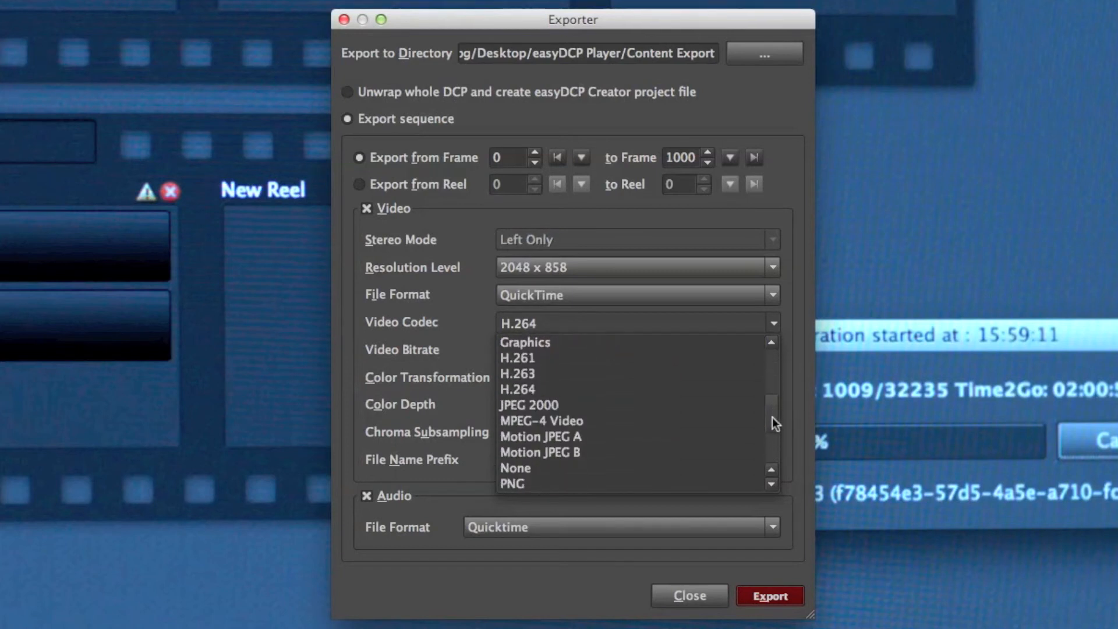
scroll(down, 3)
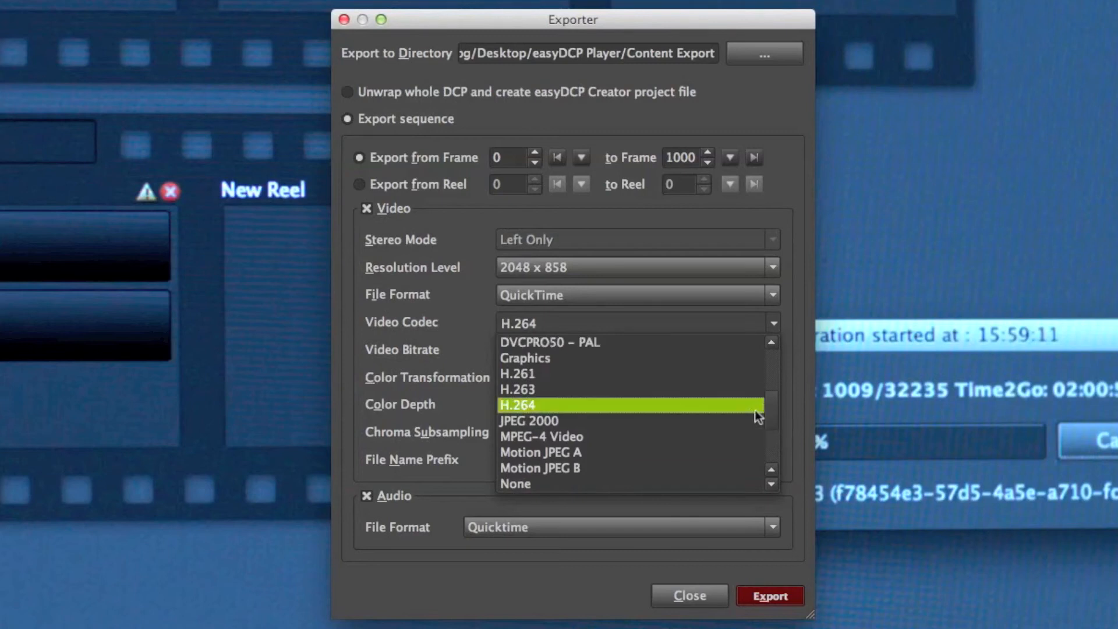
click(517, 404)
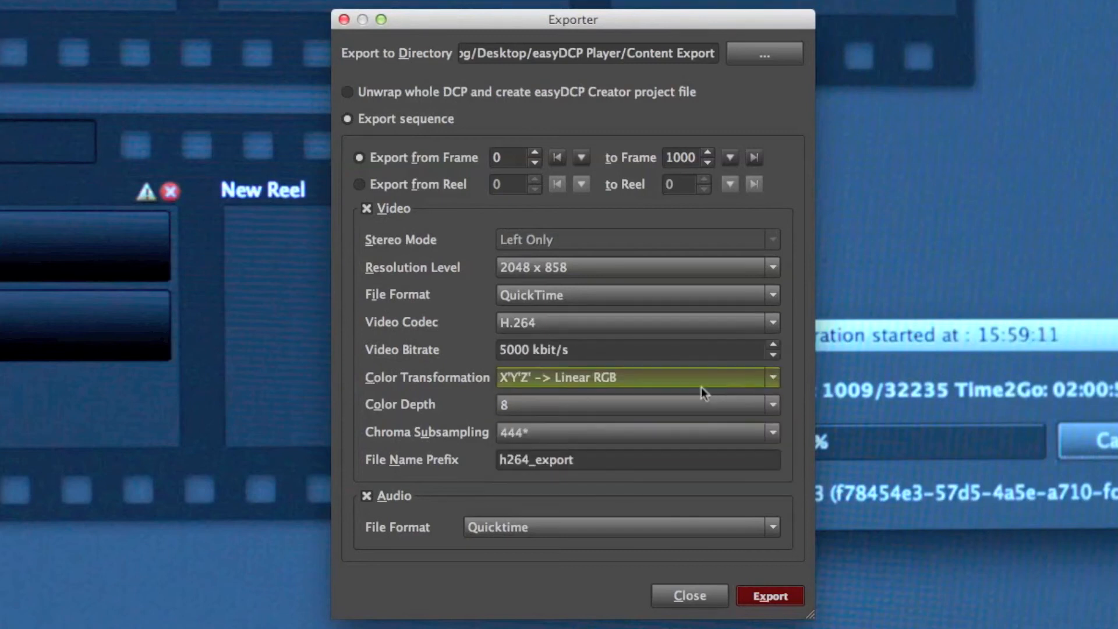
click(628, 350)
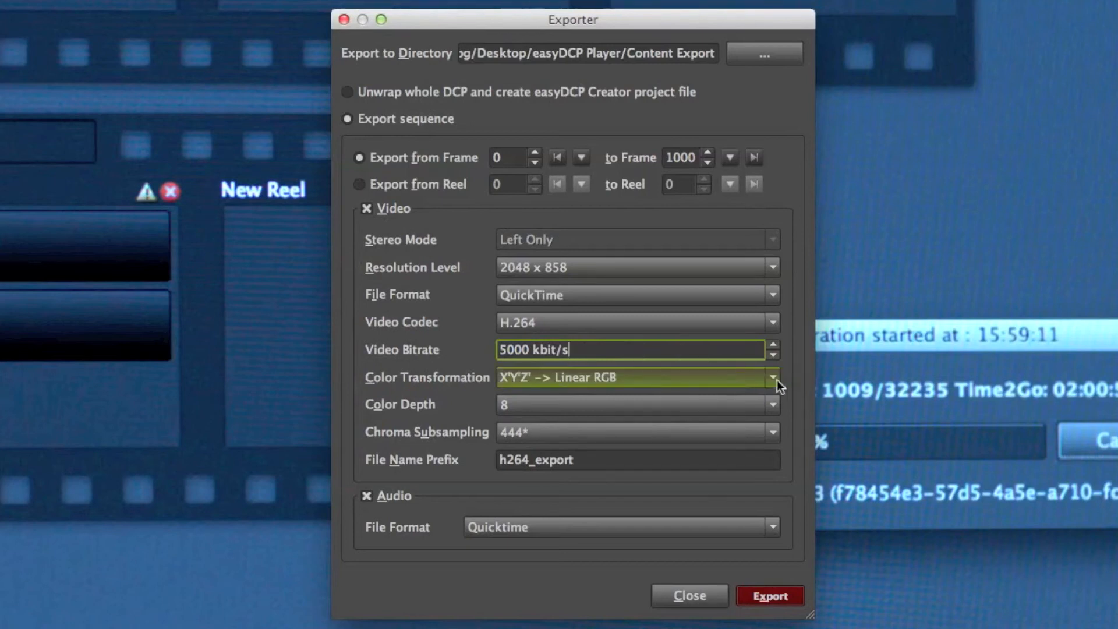
click(773, 377)
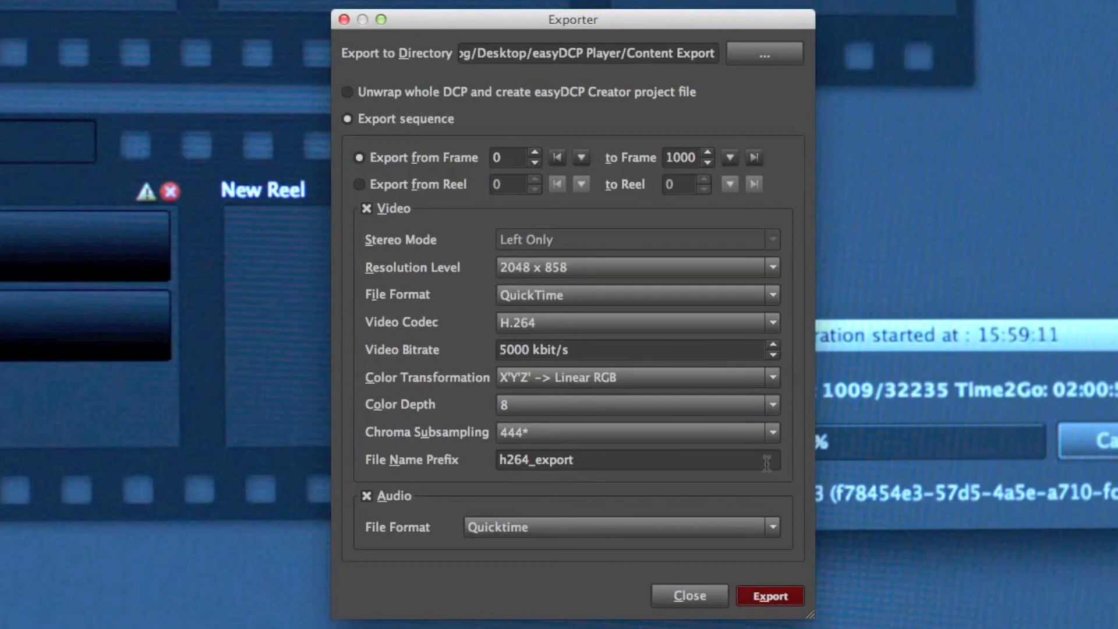
mouse_move(458, 500)
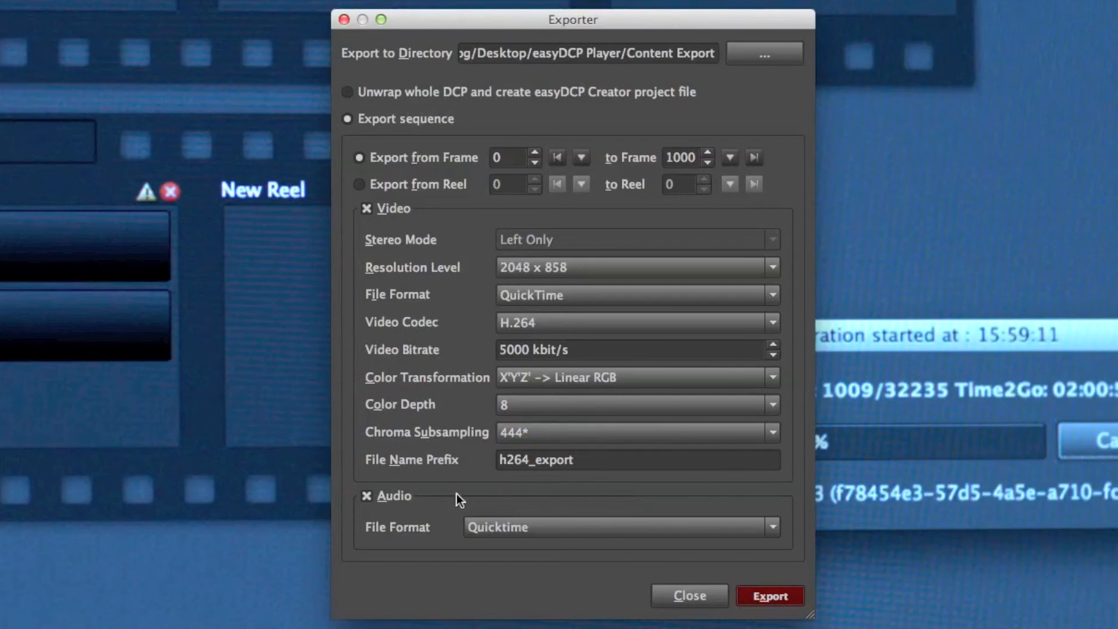
Keep audio on with Quicktime format and export frames 0–1000 to Content Export.
click(367, 496)
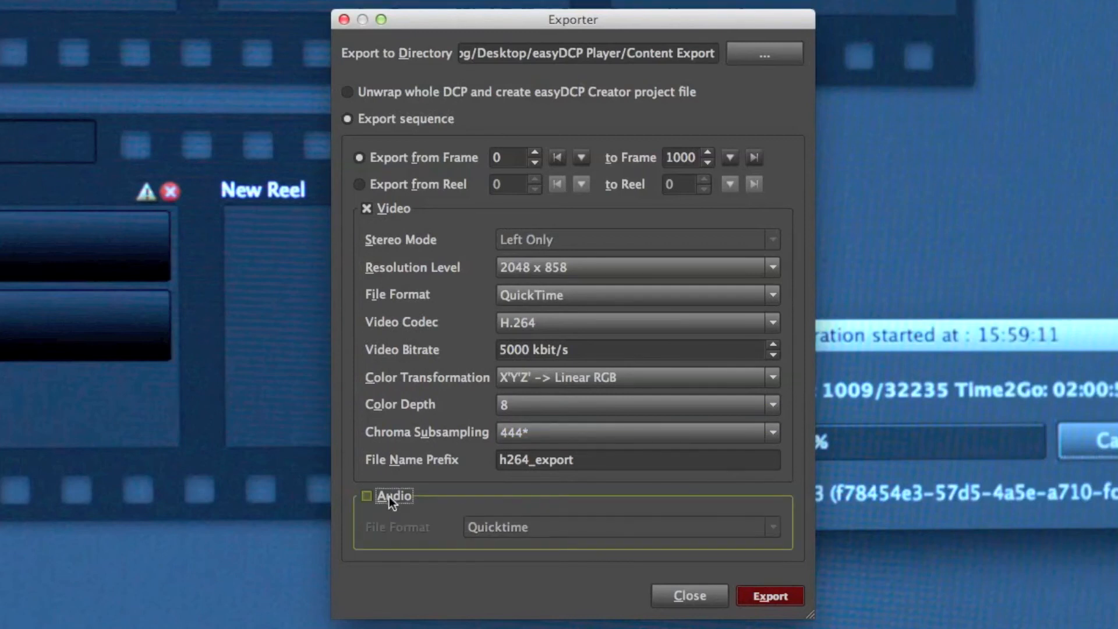
click(367, 496)
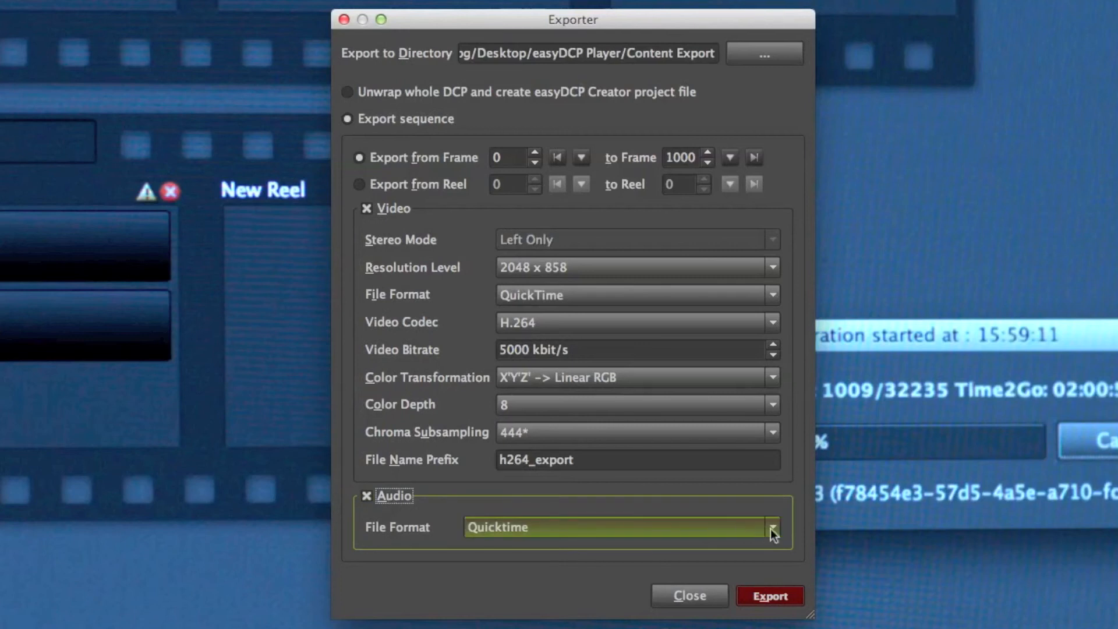
click(771, 526)
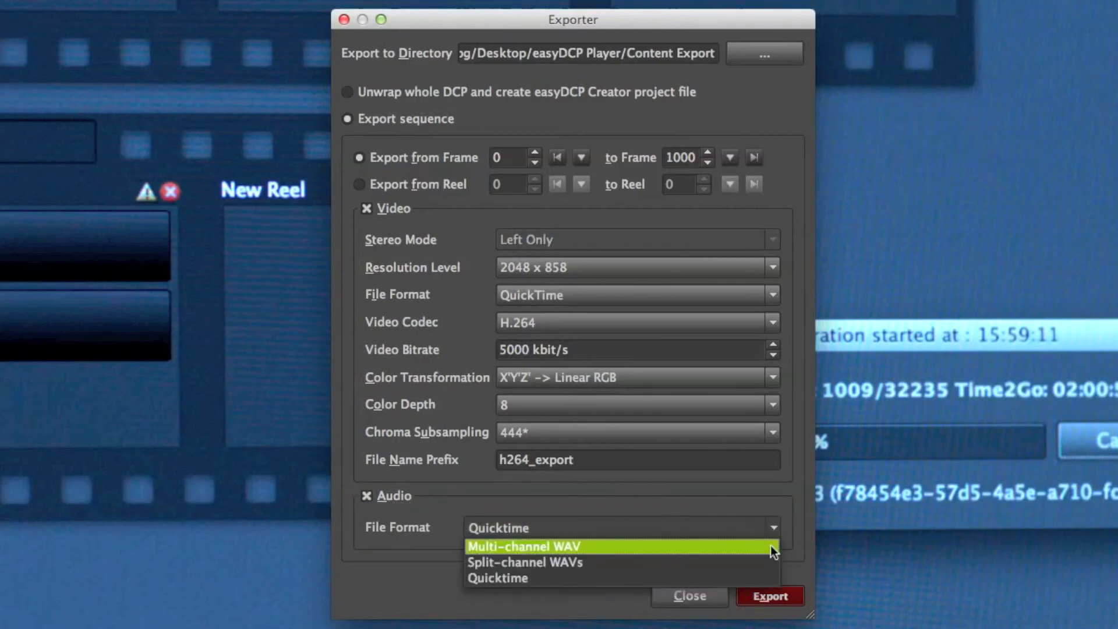
mouse_move(763, 581)
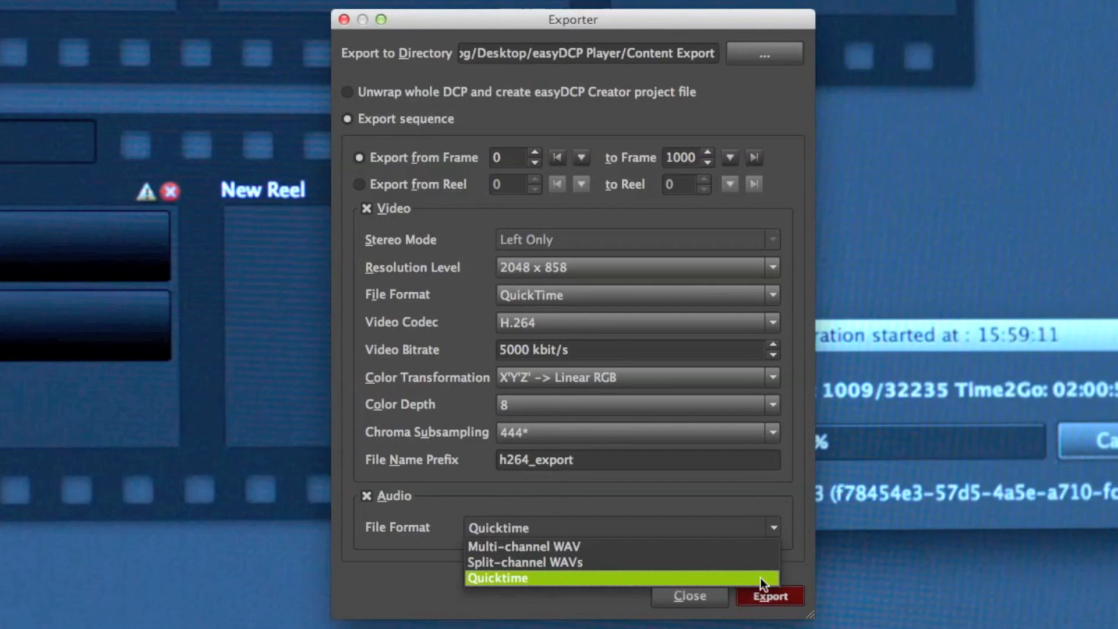
click(498, 577)
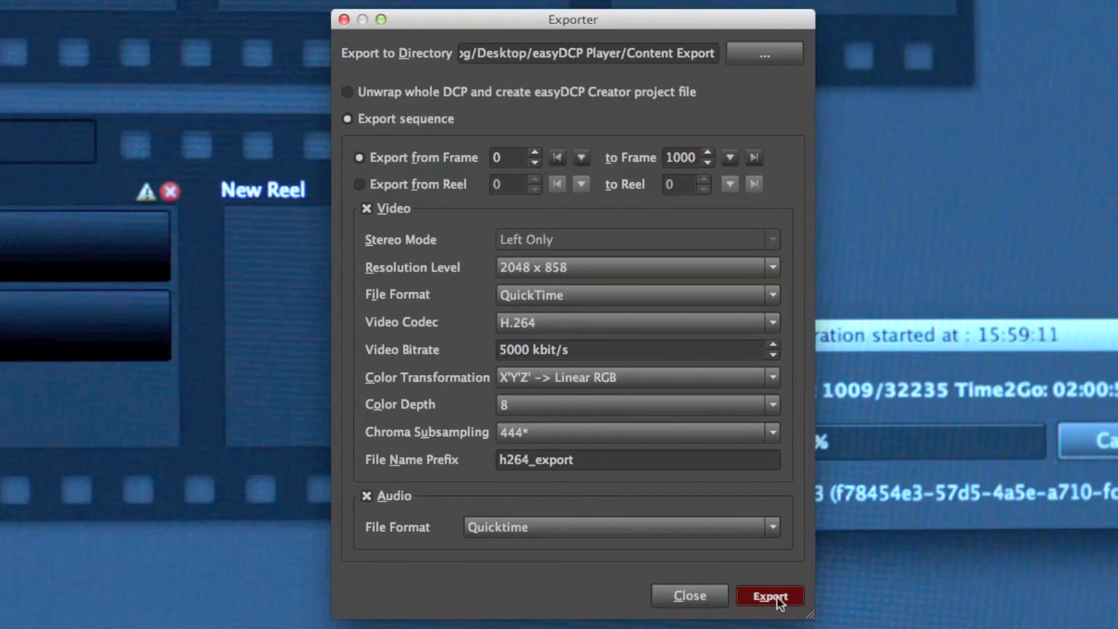
click(769, 595)
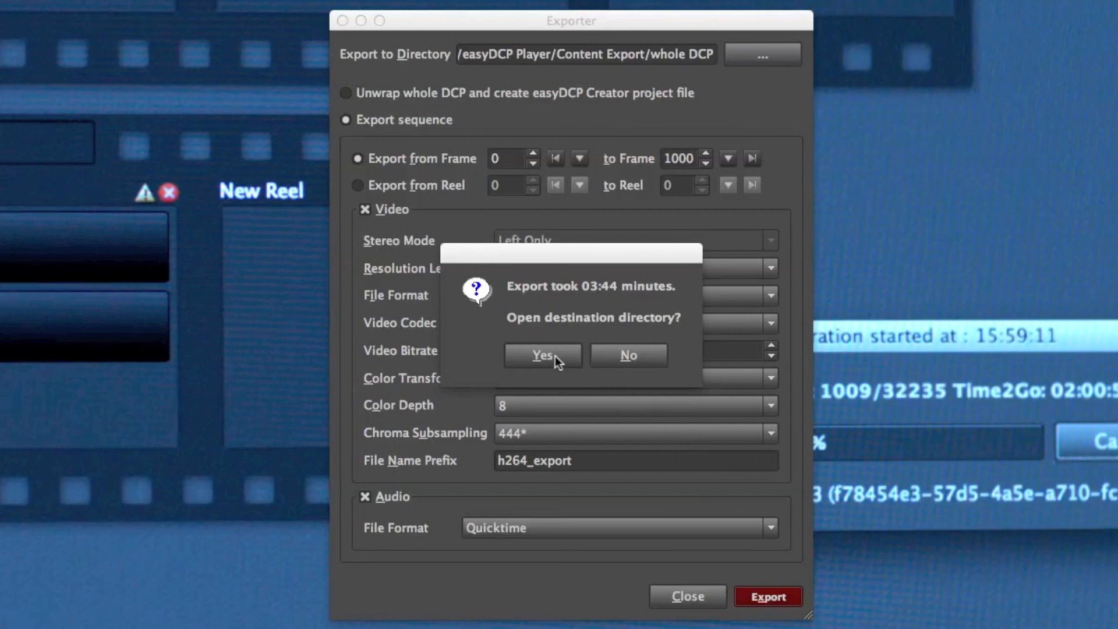
Open the destination directory and launch the exported h264_export.mov.
click(542, 355)
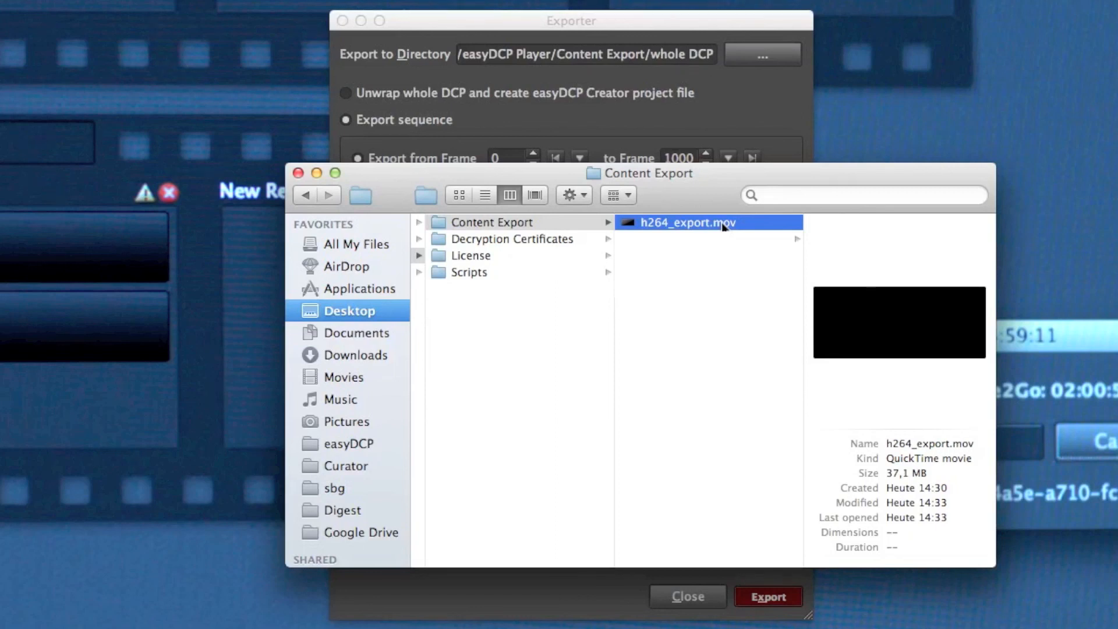
double_click(707, 221)
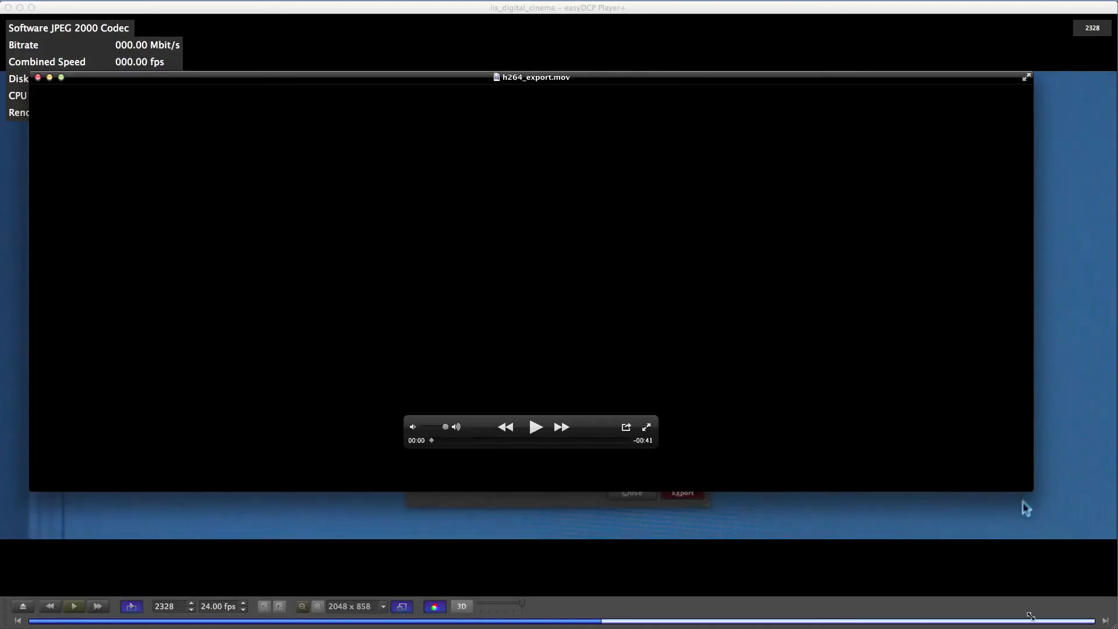
Play the exported movie in QuickTime Player and close the window afterwards.
click(536, 426)
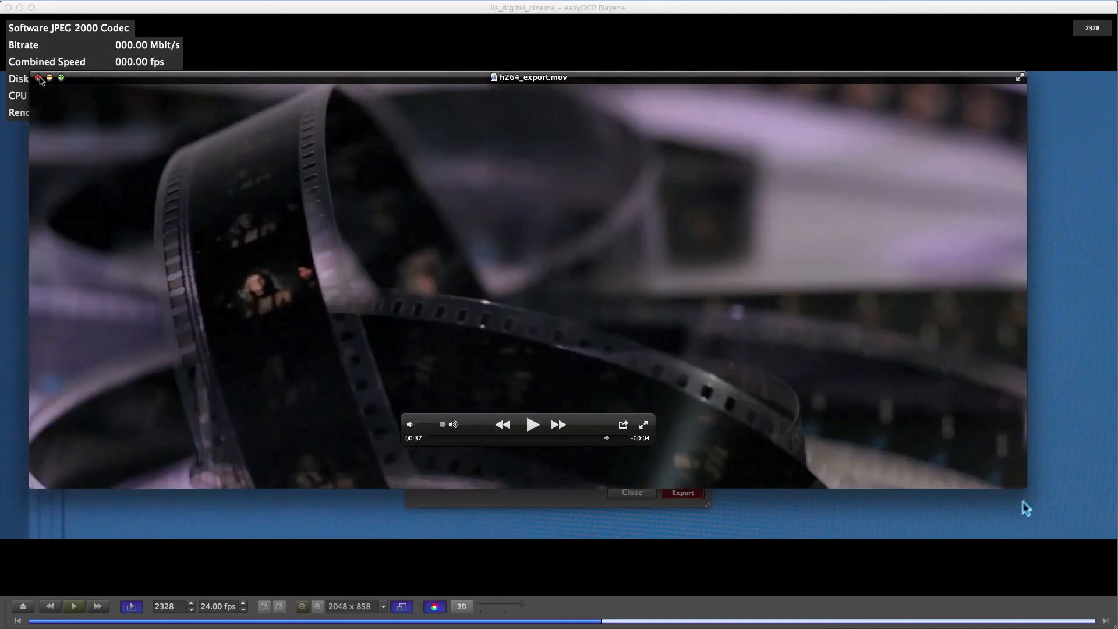
click(630, 493)
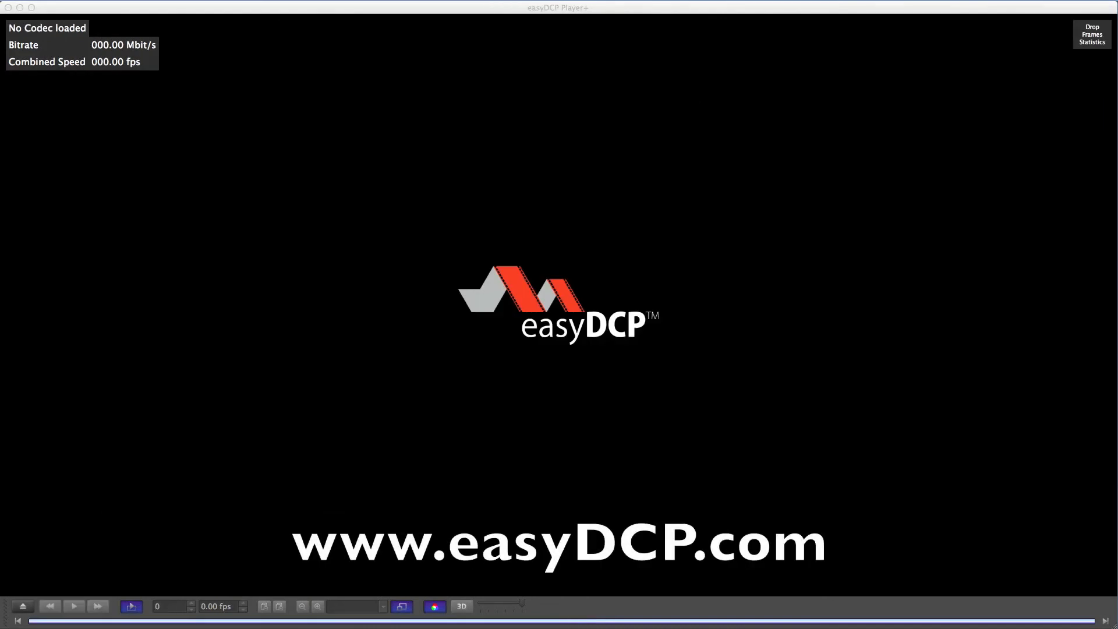